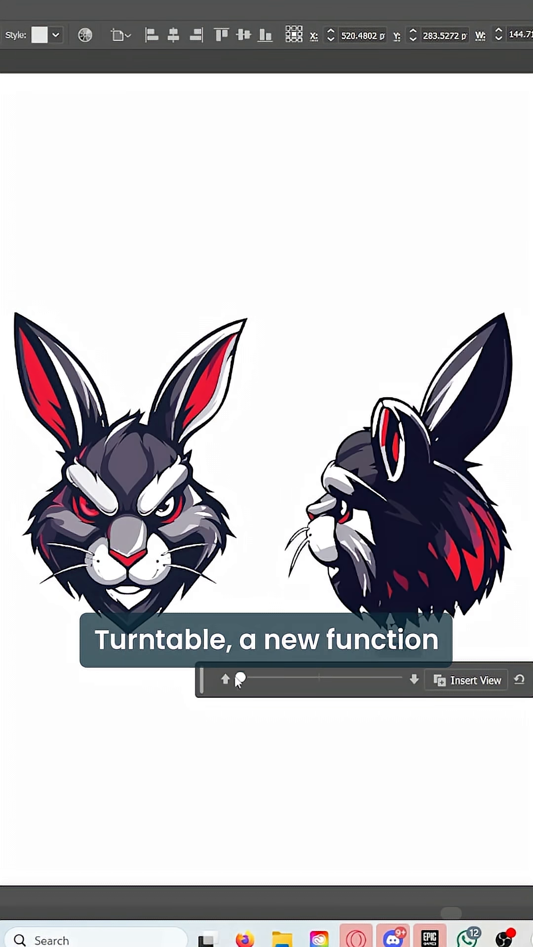
Rotate the rabbit head copy through a front view to the 45°, 45° three-quarter angle
left_click_drag(237, 678, 339, 679)
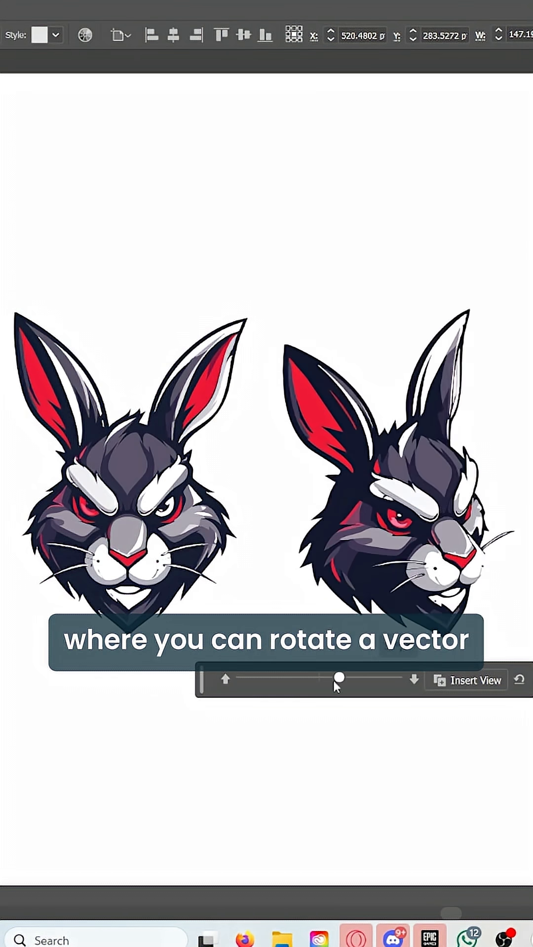
left_click_drag(339, 679, 241, 679)
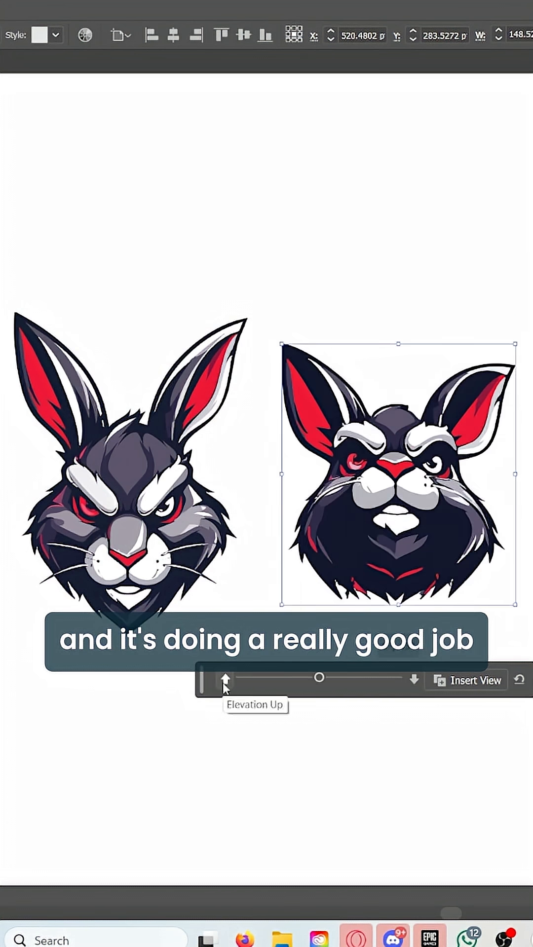
left_click_drag(319, 678, 350, 682)
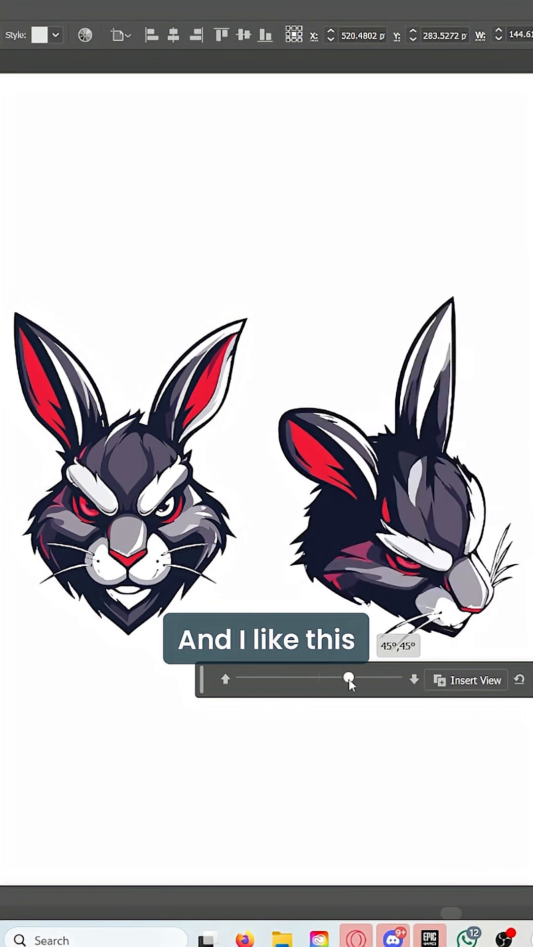
left_click_drag(350, 679, 240, 679)
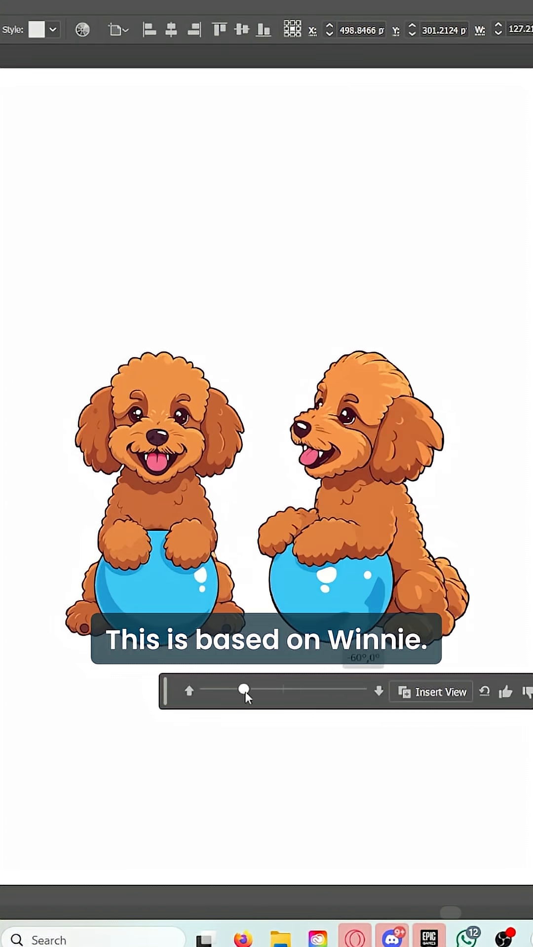
Rotate the poodle copy to face right, then around to a back view
left_click_drag(245, 690, 353, 690)
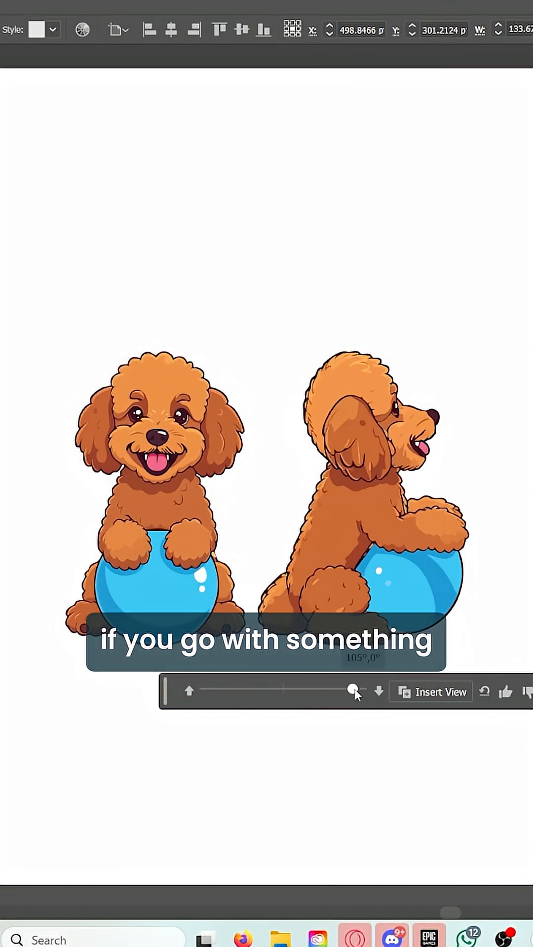
left_click_drag(353, 691, 224, 690)
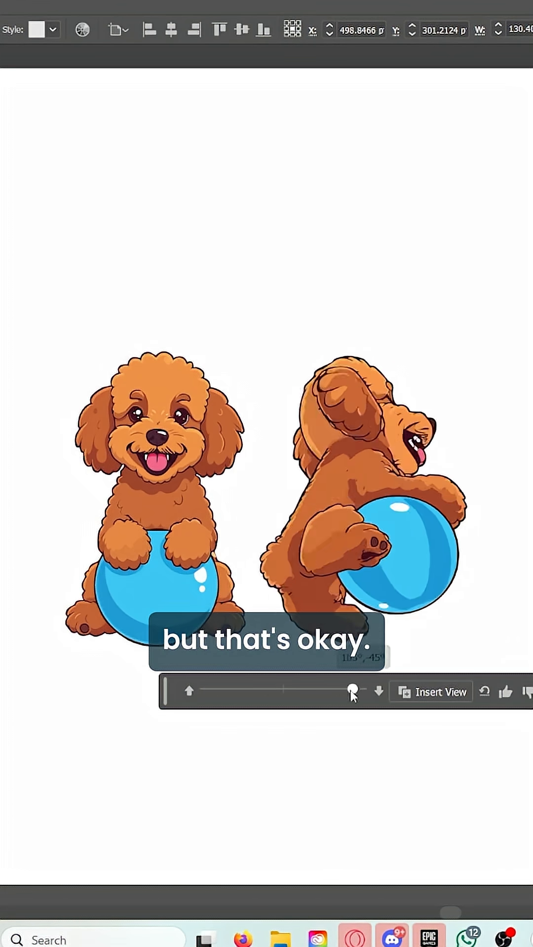
left_click(379, 692)
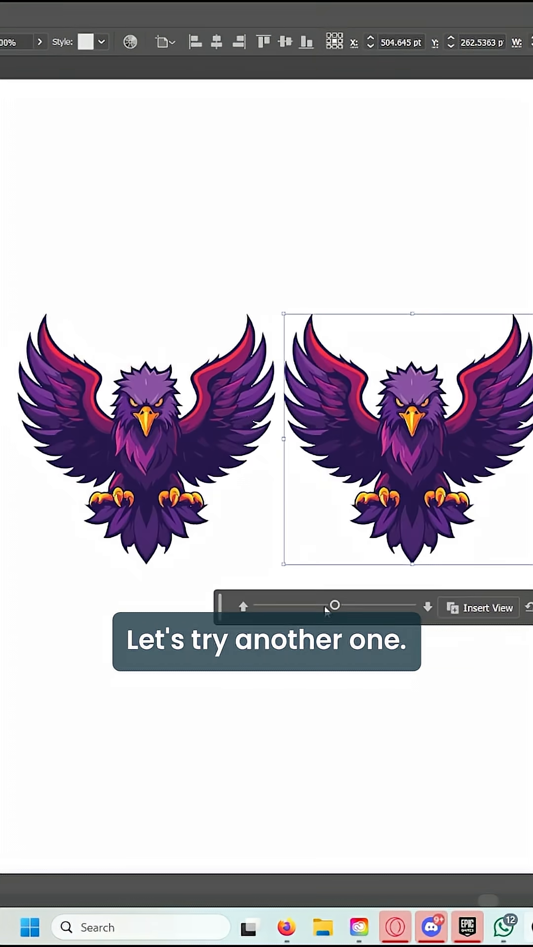
Turn the eagle copy to -45°,-45° facing left, then to 120°,-45° facing right
left_click_drag(334, 605, 276, 605)
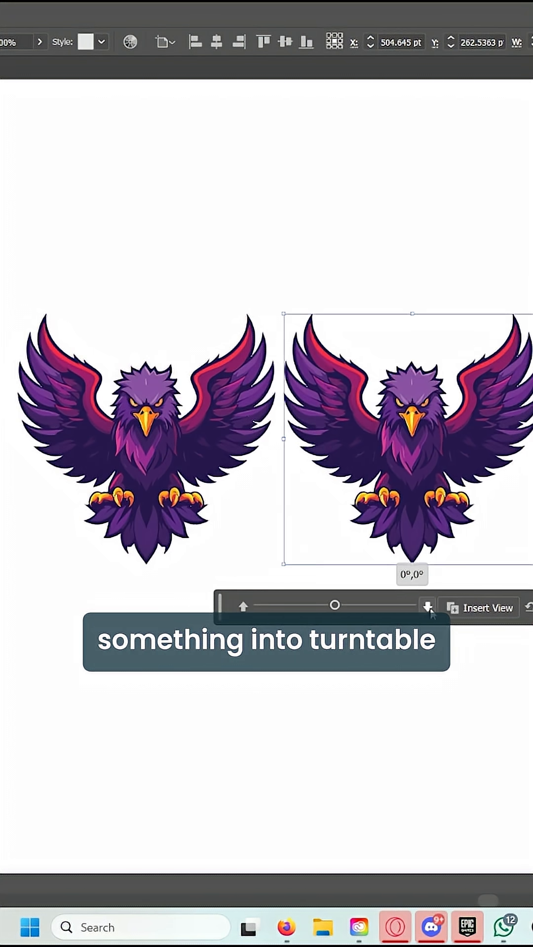
left_click_drag(335, 605, 285, 605)
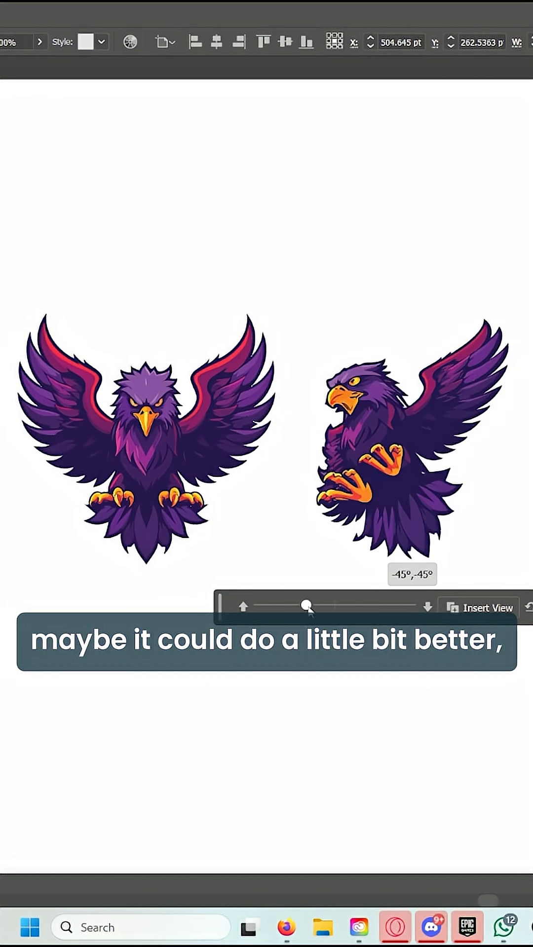
left_click_drag(308, 605, 412, 605)
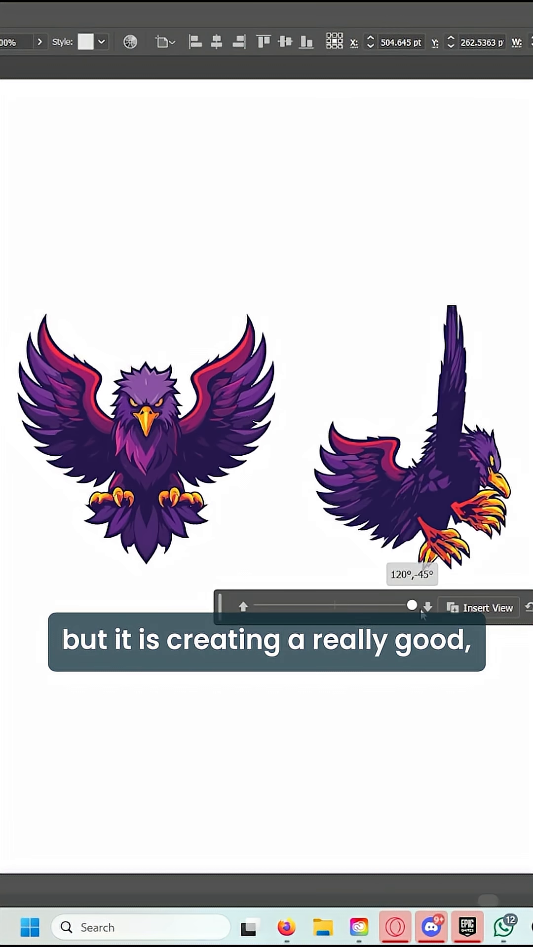
left_click_drag(411, 605, 318, 605)
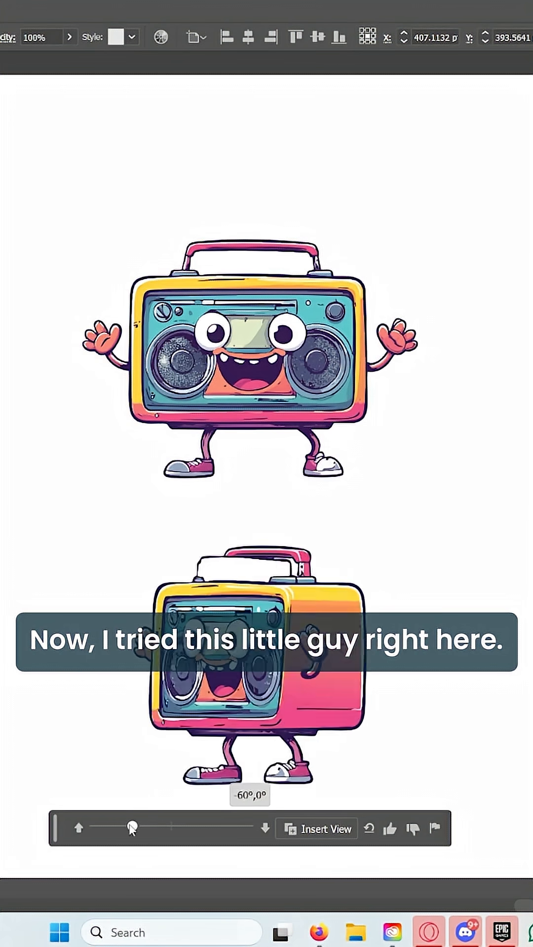
Swing the boombox copy to a -60°, 45° side view, then tilt it to 0°,-45°
left_click_drag(132, 828, 201, 828)
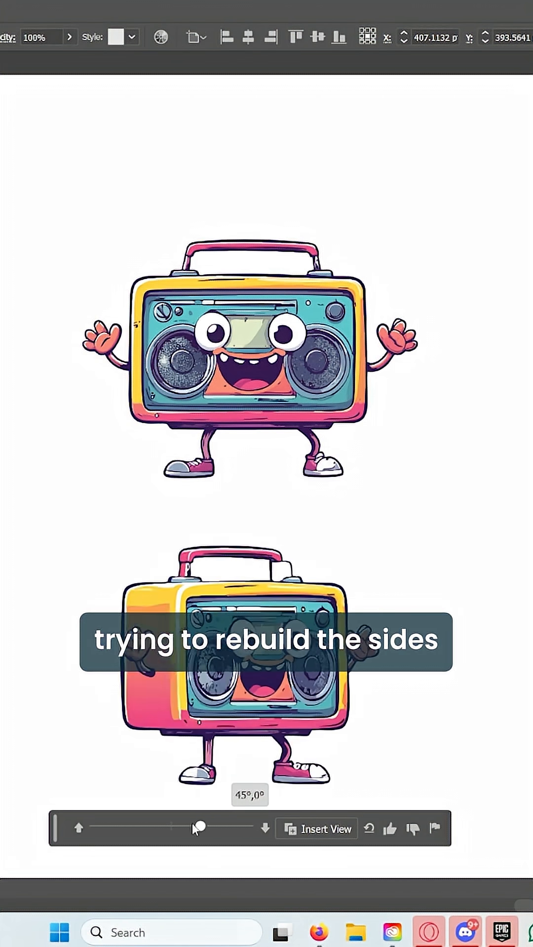
left_click_drag(201, 827, 192, 826)
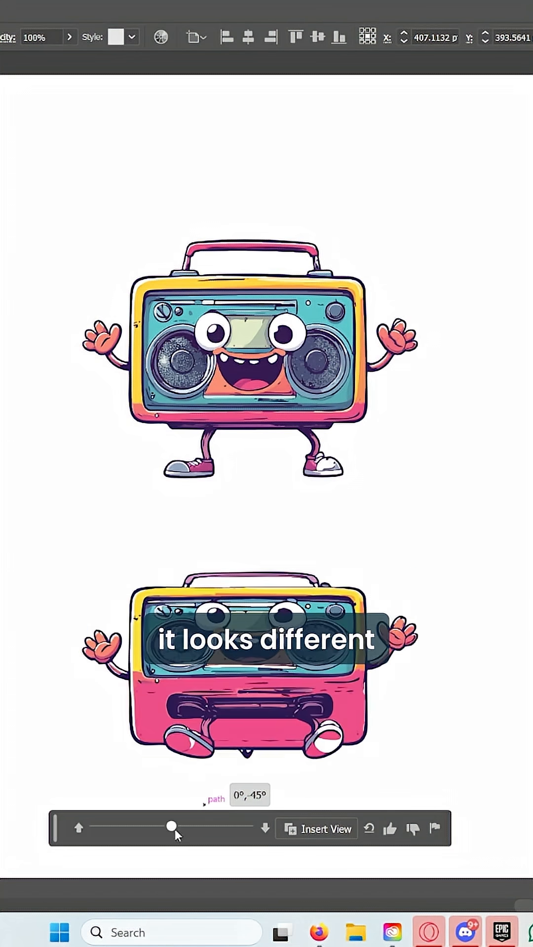
left_click_drag(172, 829, 248, 829)
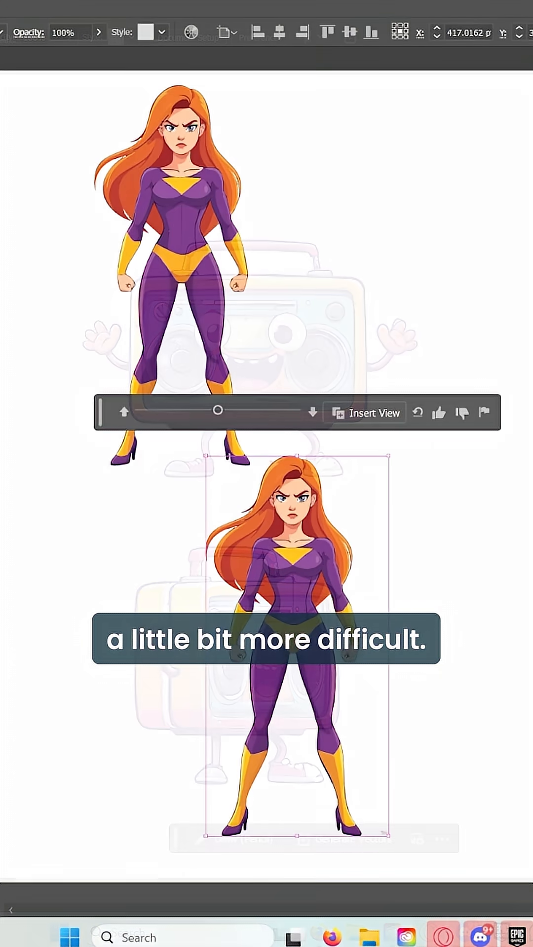
Rotate the heroine copy through profile, front and top views to 90°,-45° from behind
left_click_drag(218, 411, 158, 411)
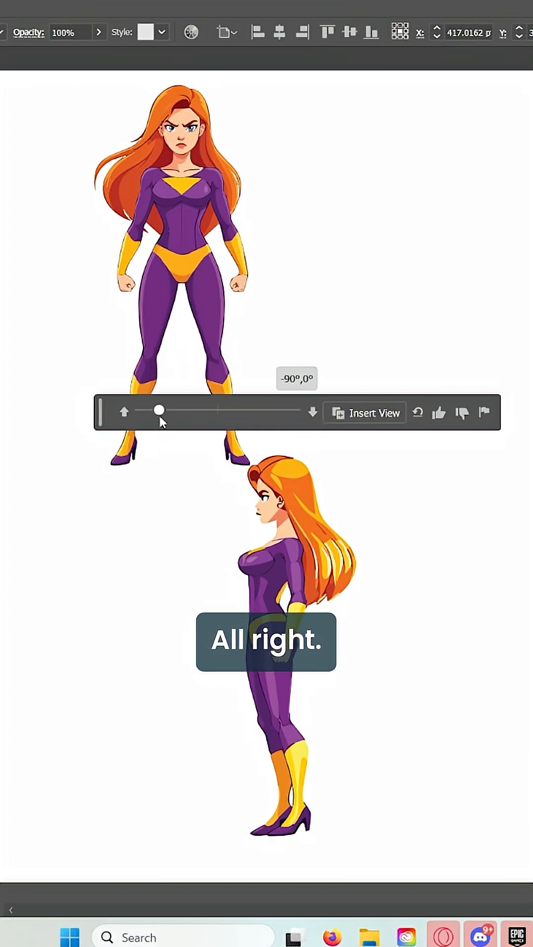
left_click_drag(159, 410, 199, 410)
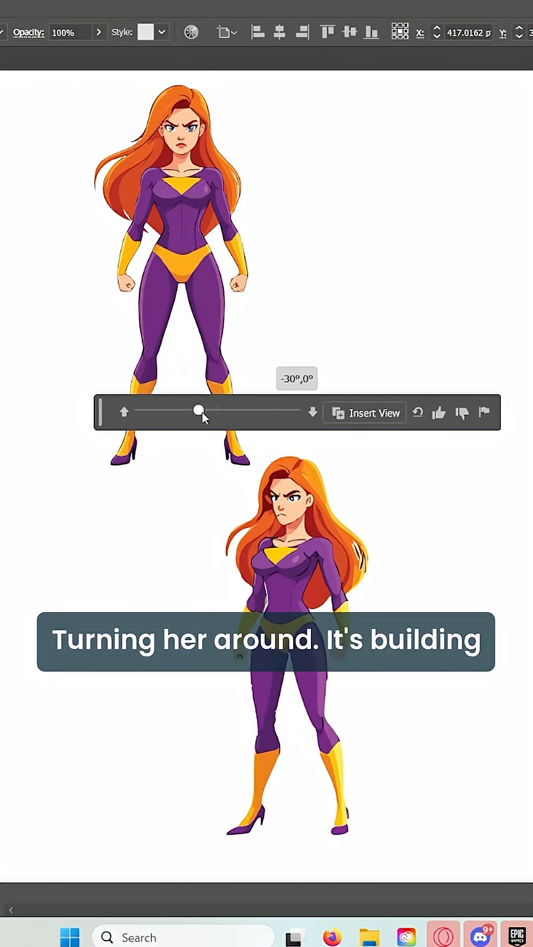
left_click_drag(198, 411, 191, 411)
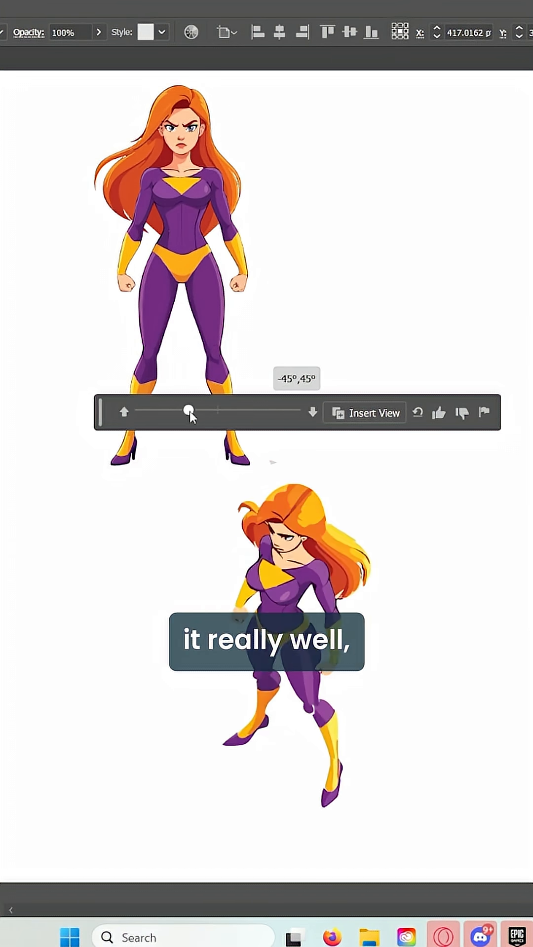
left_click_drag(189, 411, 237, 411)
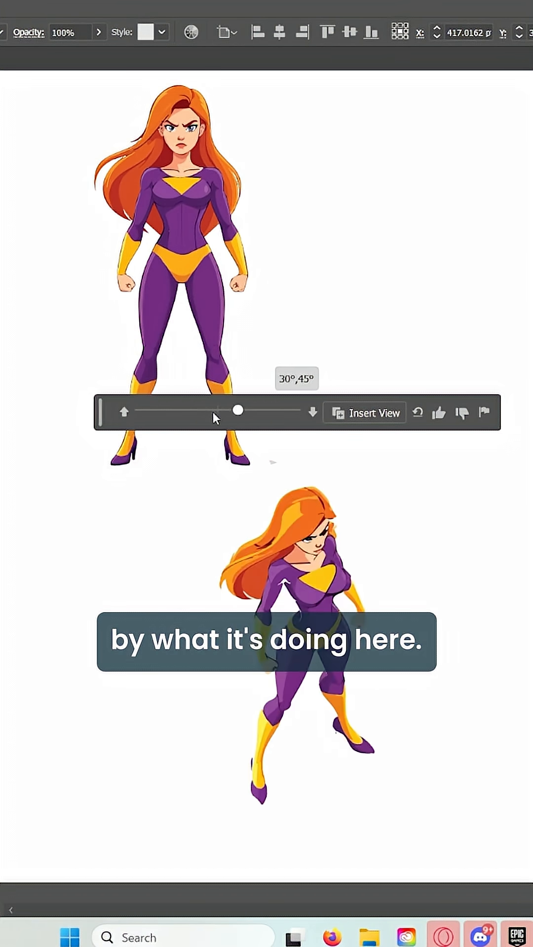
left_click_drag(237, 410, 278, 410)
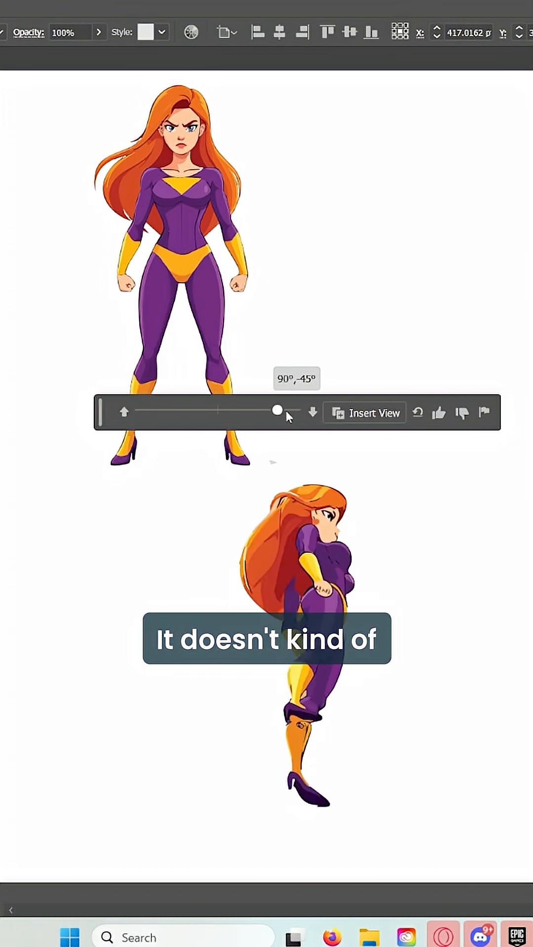
left_click_drag(277, 411, 218, 411)
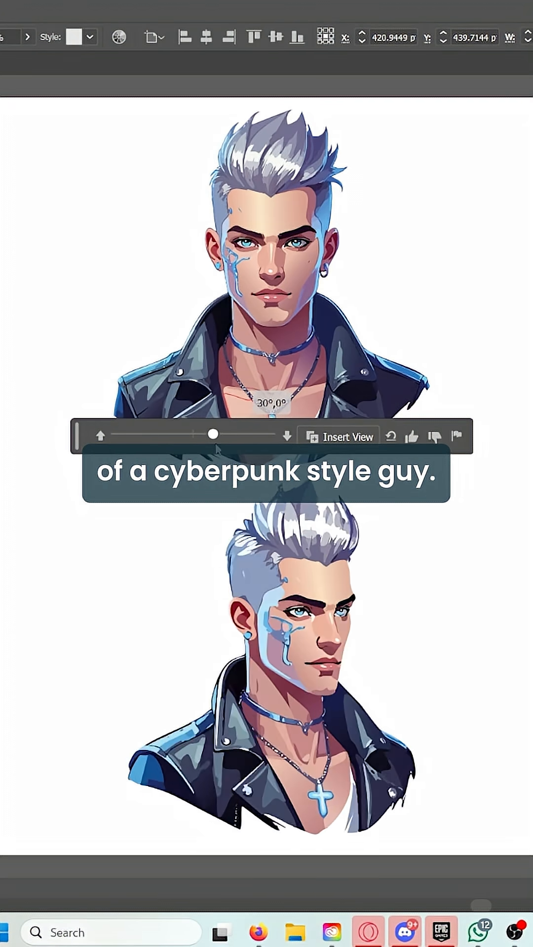
Tilt the cyberpunk man copy to -30°,45°, turn to 90°,45° profile, then back to -30°
left_click_drag(212, 434, 175, 434)
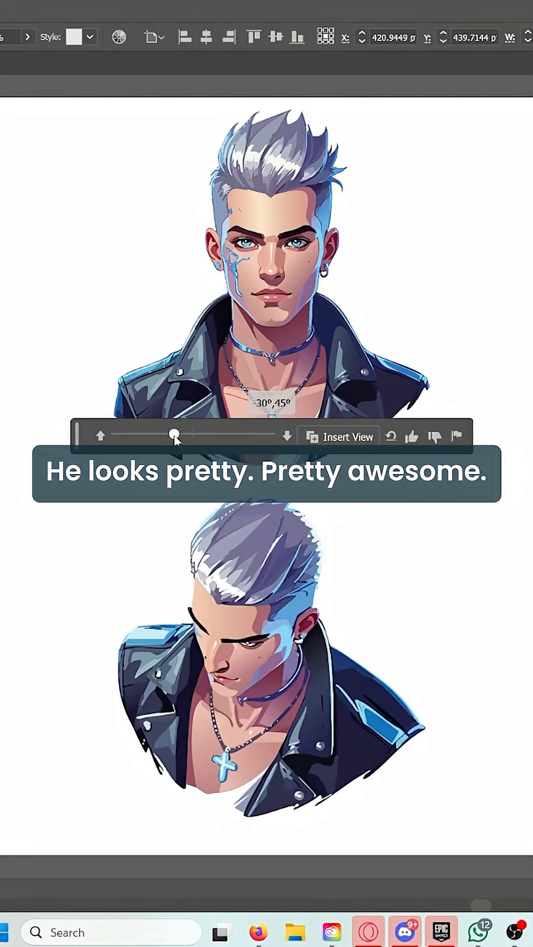
left_click_drag(174, 435, 253, 436)
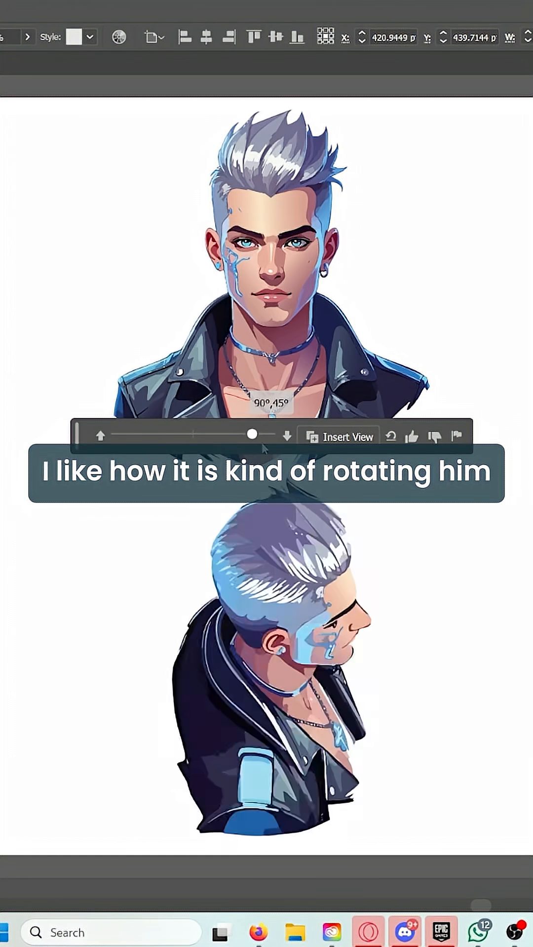
left_click_drag(253, 435, 173, 435)
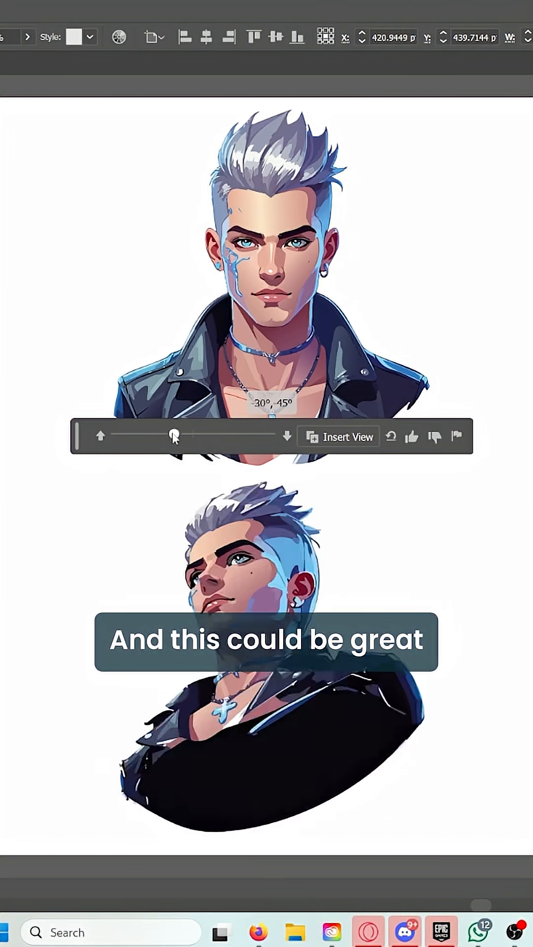
left_click_drag(173, 435, 272, 436)
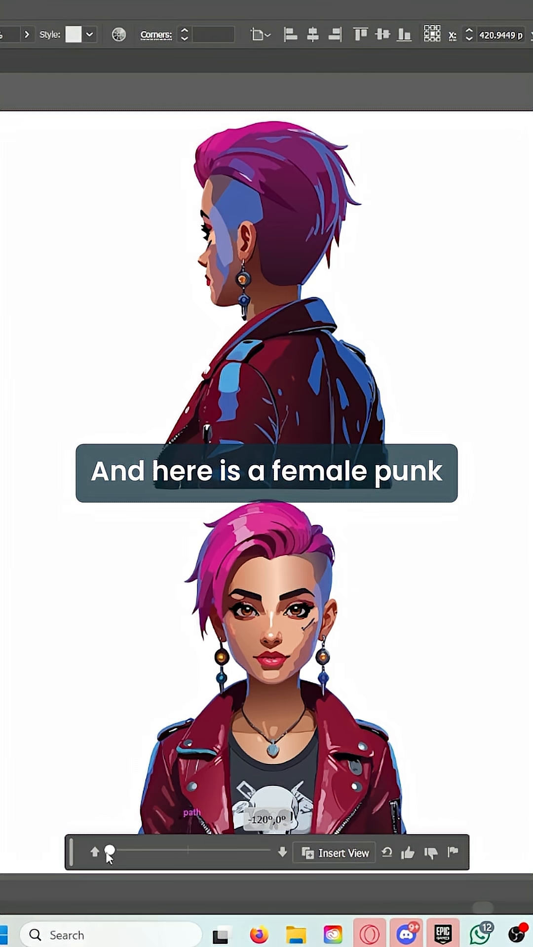
Turn the punk girl copy from -120° to 15°, then 75°,-45°, ending at -30°,0°
left_click_drag(109, 853, 197, 853)
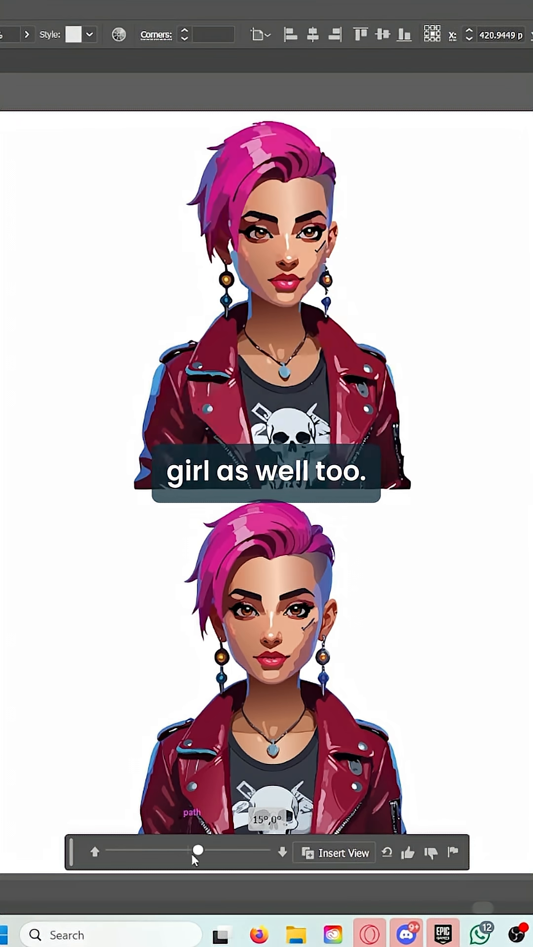
left_click_drag(197, 851, 216, 851)
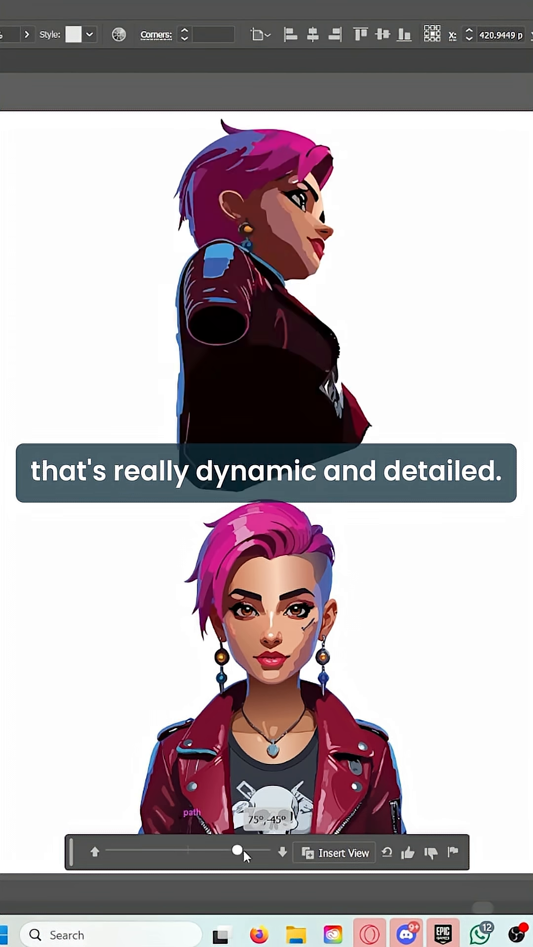
left_click_drag(239, 852, 171, 852)
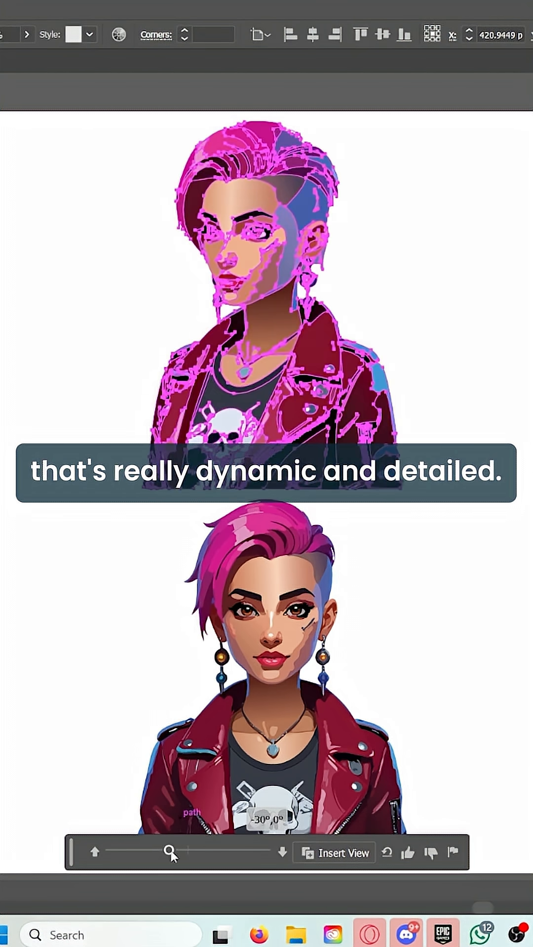